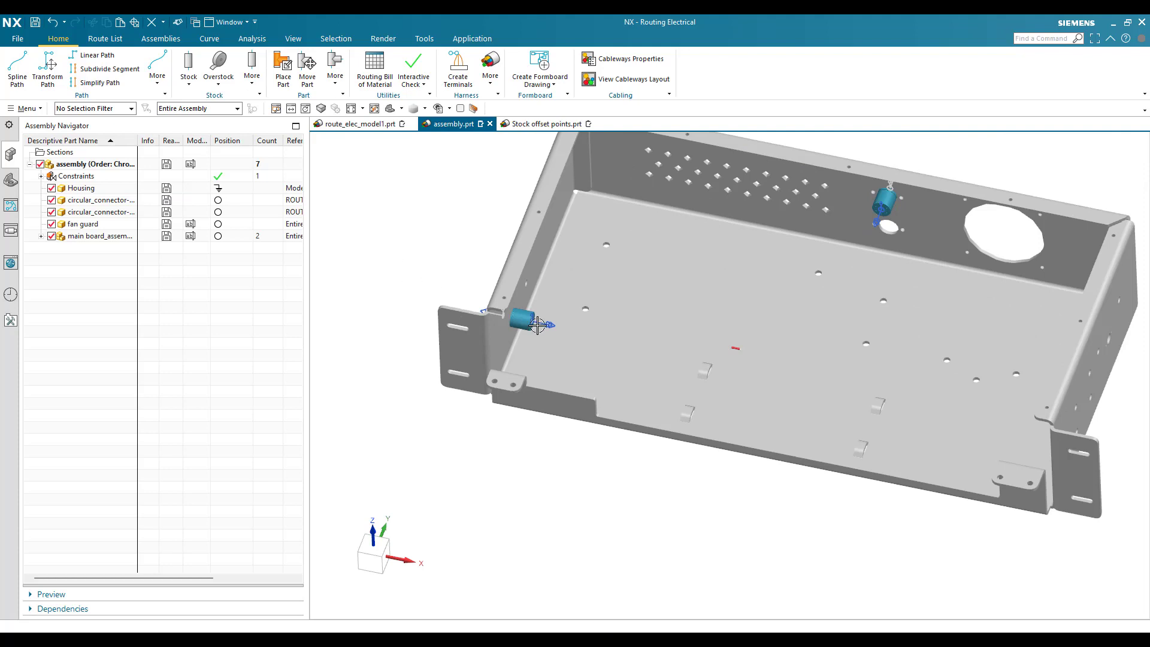
mouse_move(884, 213)
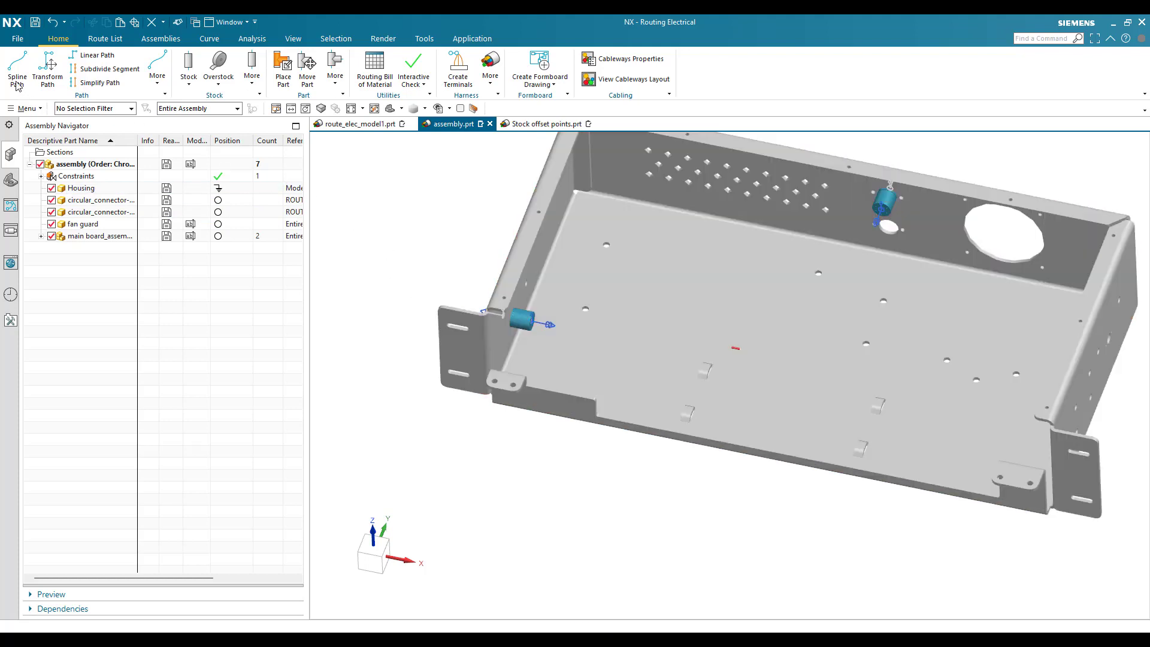
Start a Spline Path and pick the first connector port as its start
left_click(15, 69)
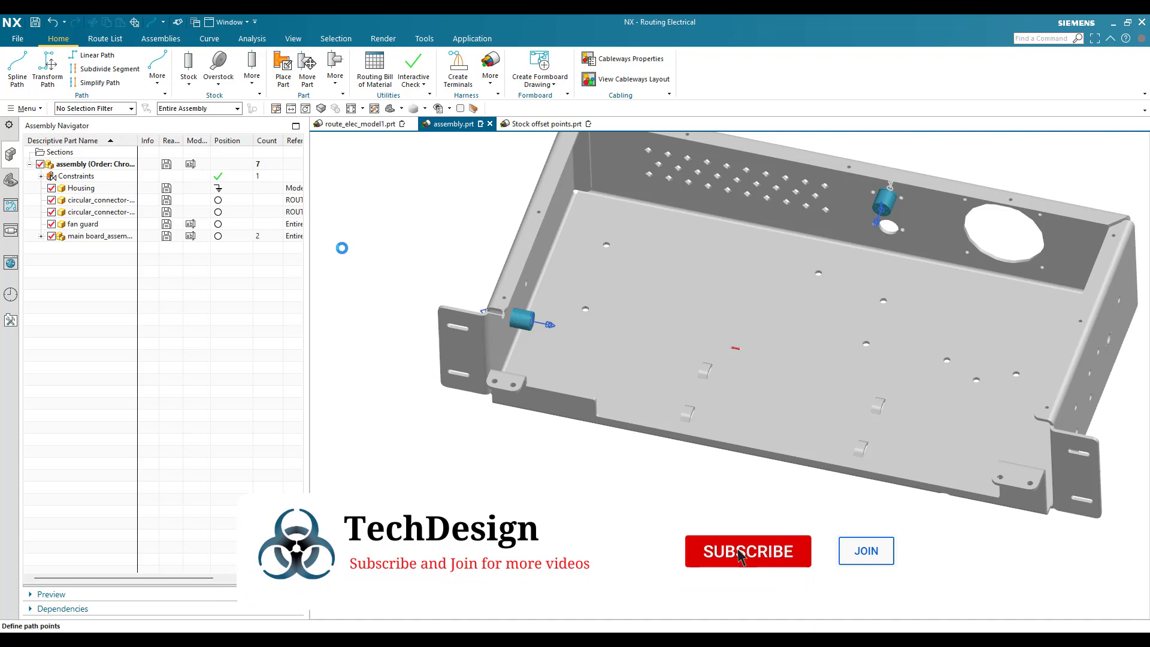
left_click(16, 70)
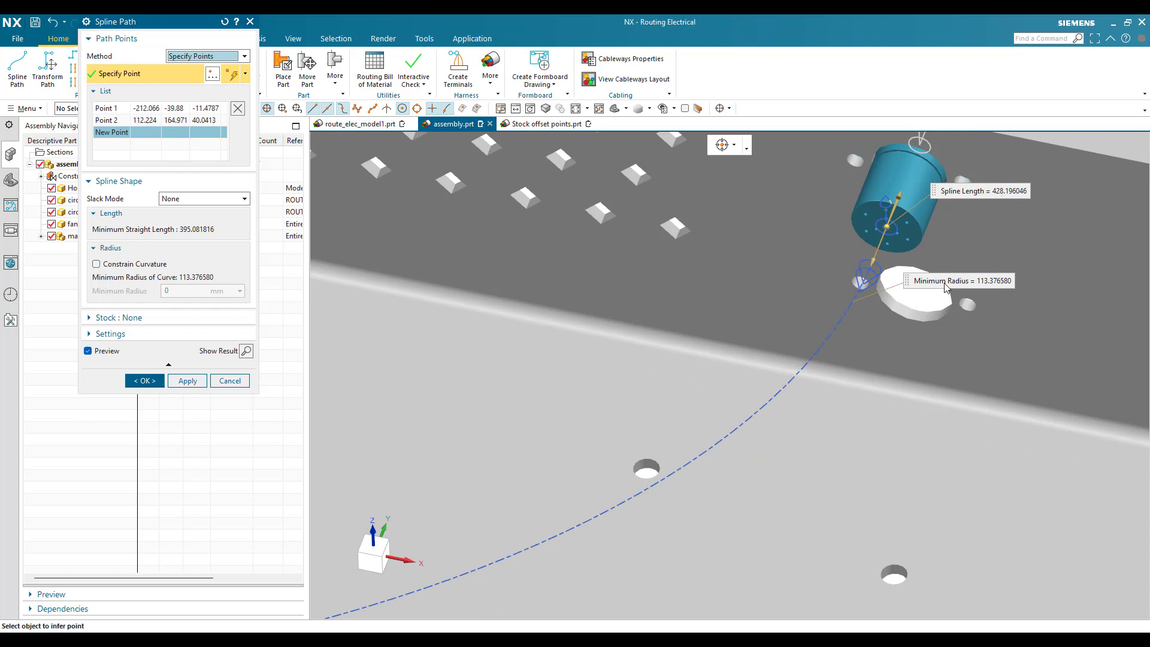
mouse_move(989, 288)
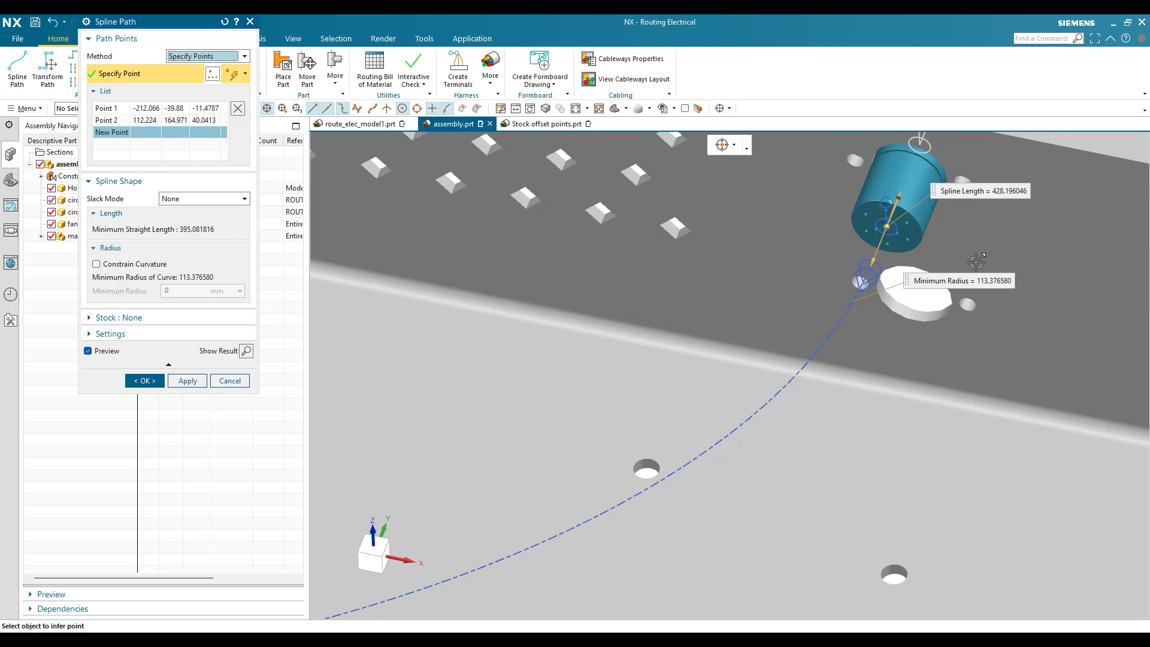
mouse_move(1002, 195)
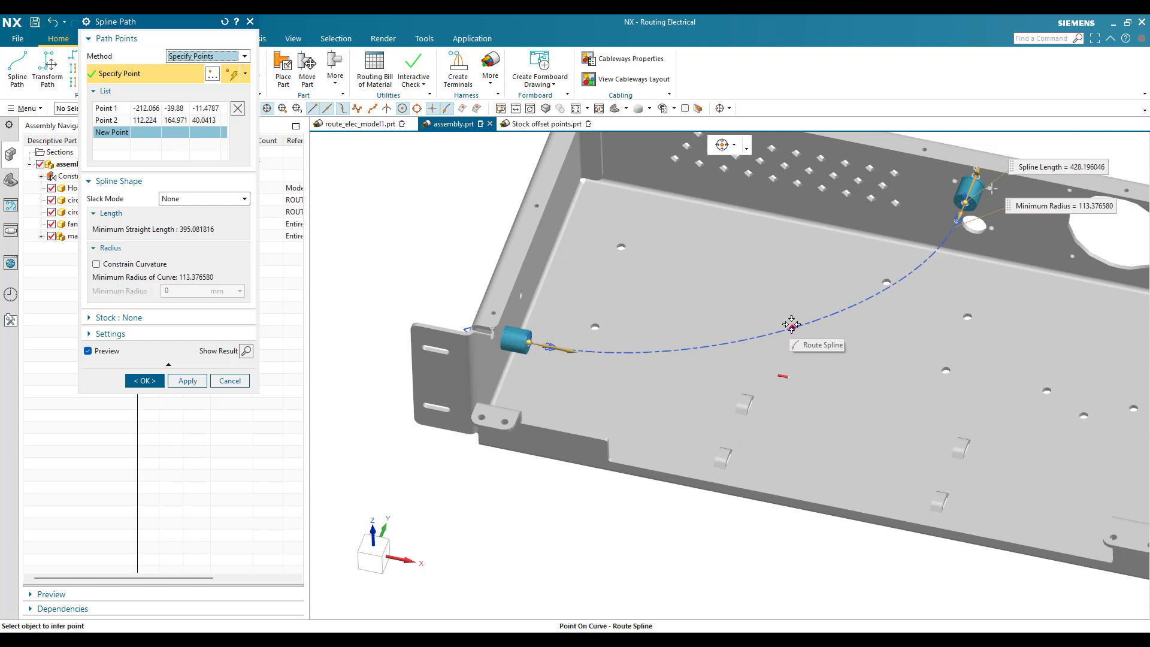
Insert Point 2 midway on the spline and drag it to bend the route to about 504 mm
left_click(791, 326)
type("-35")
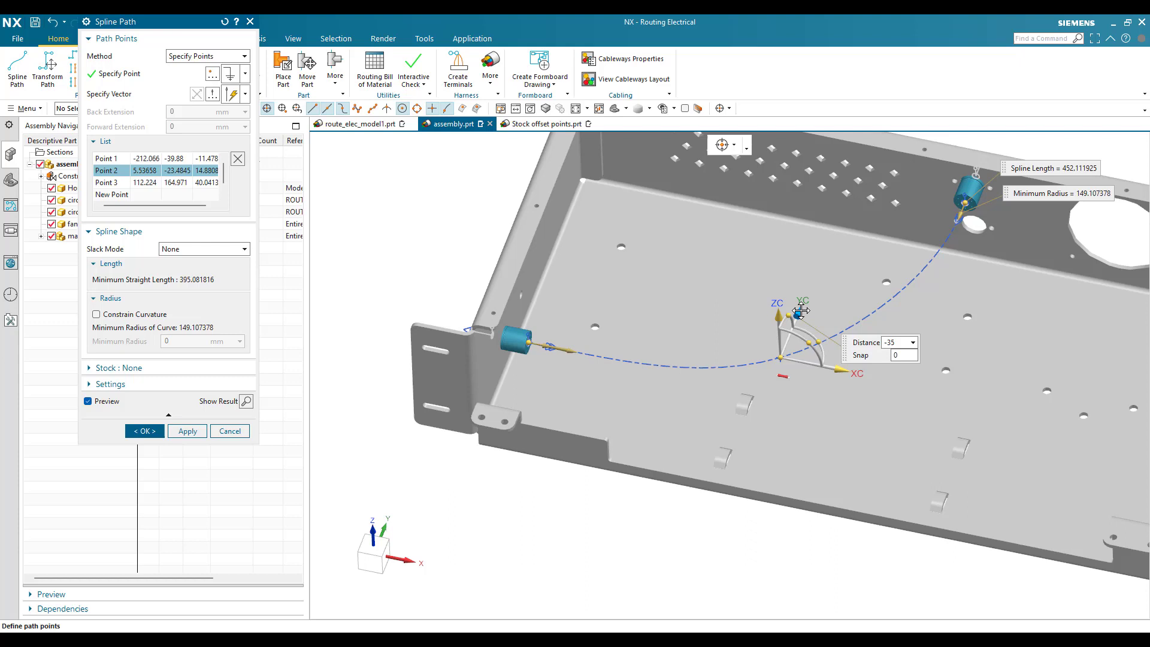
left_click_drag(798, 310, 794, 334)
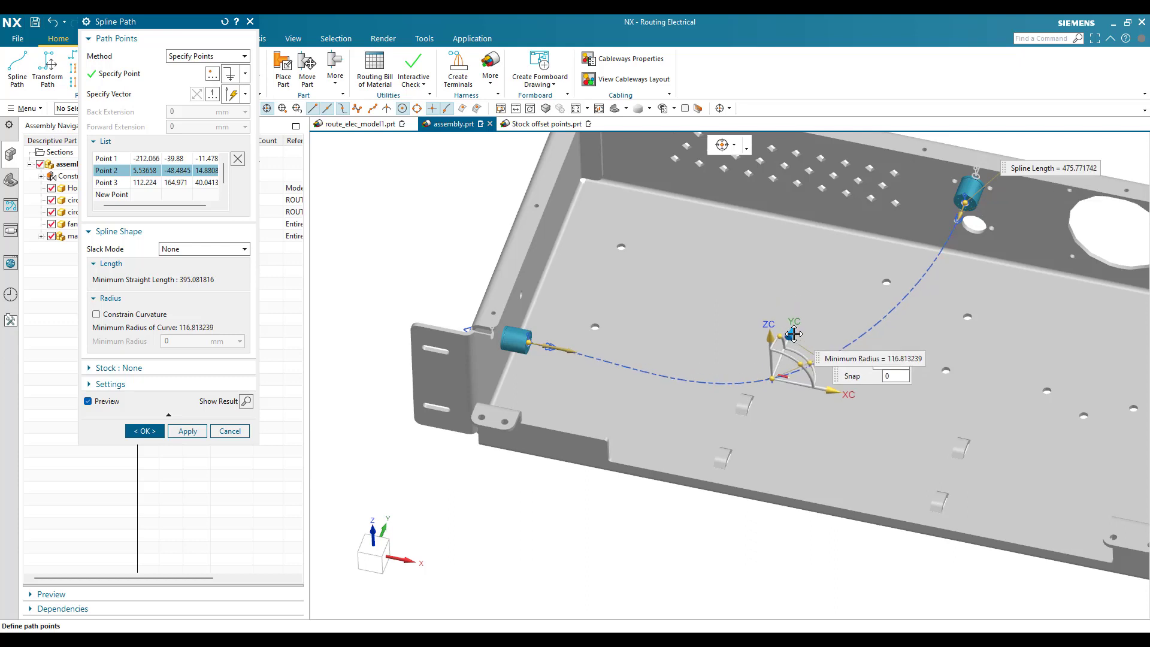
left_click_drag(793, 334, 787, 352)
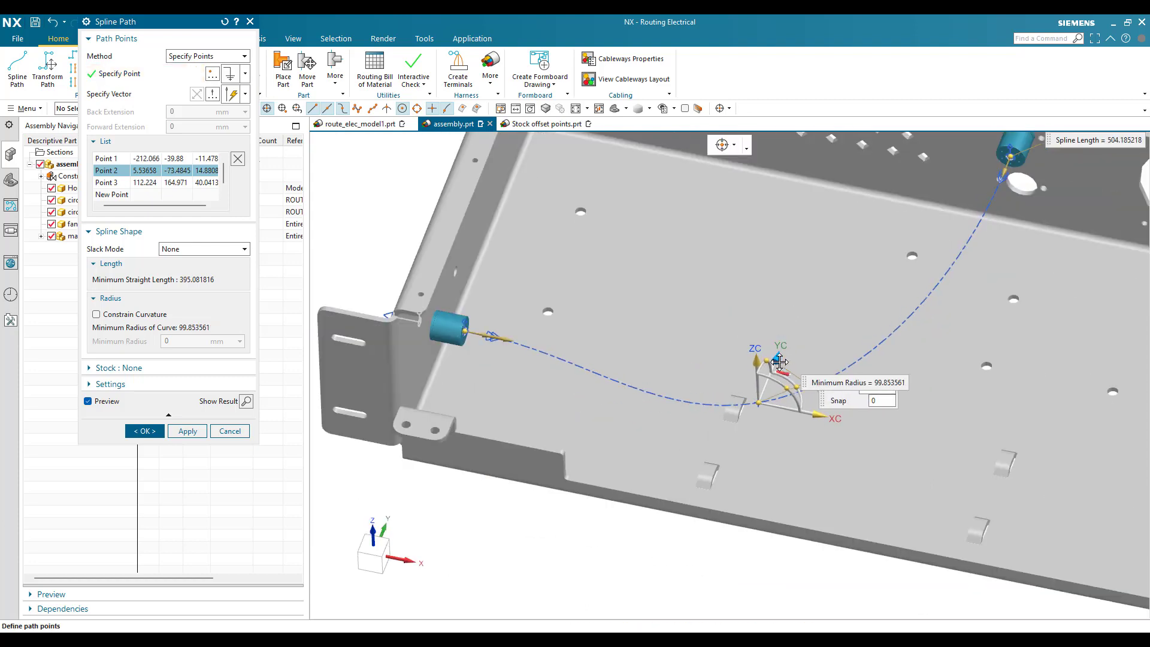
left_click(758, 403)
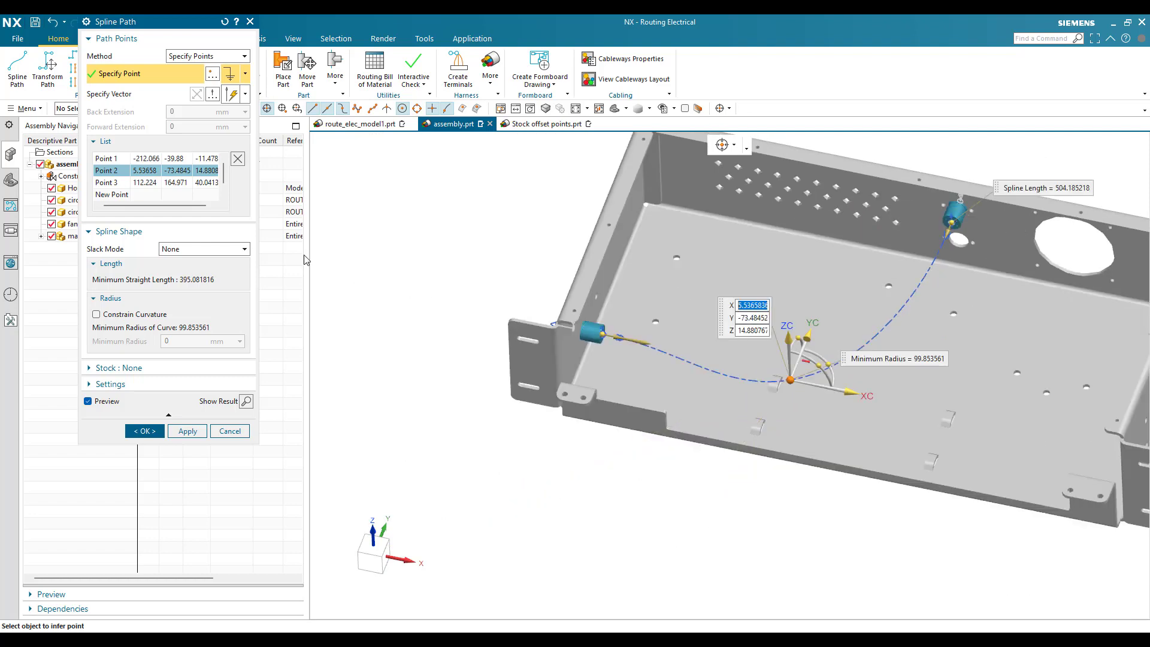
mouse_move(124, 245)
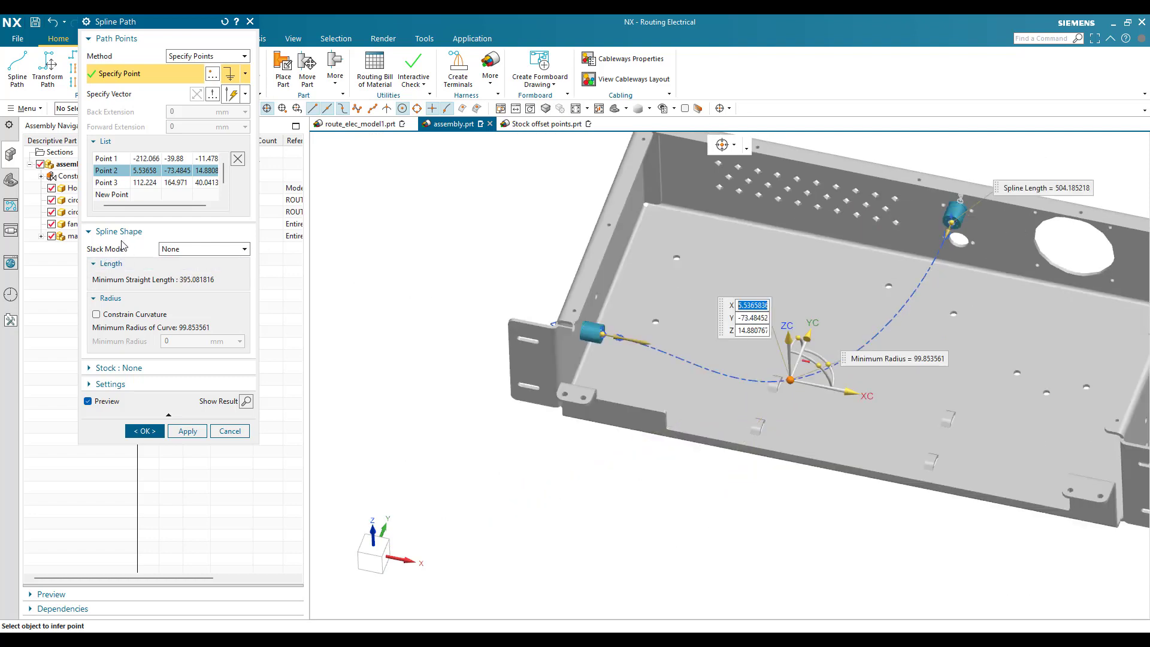
Set Slack Mode to Moving Points with a Fixed Length of 500 mm and create the spline
left_click(202, 249)
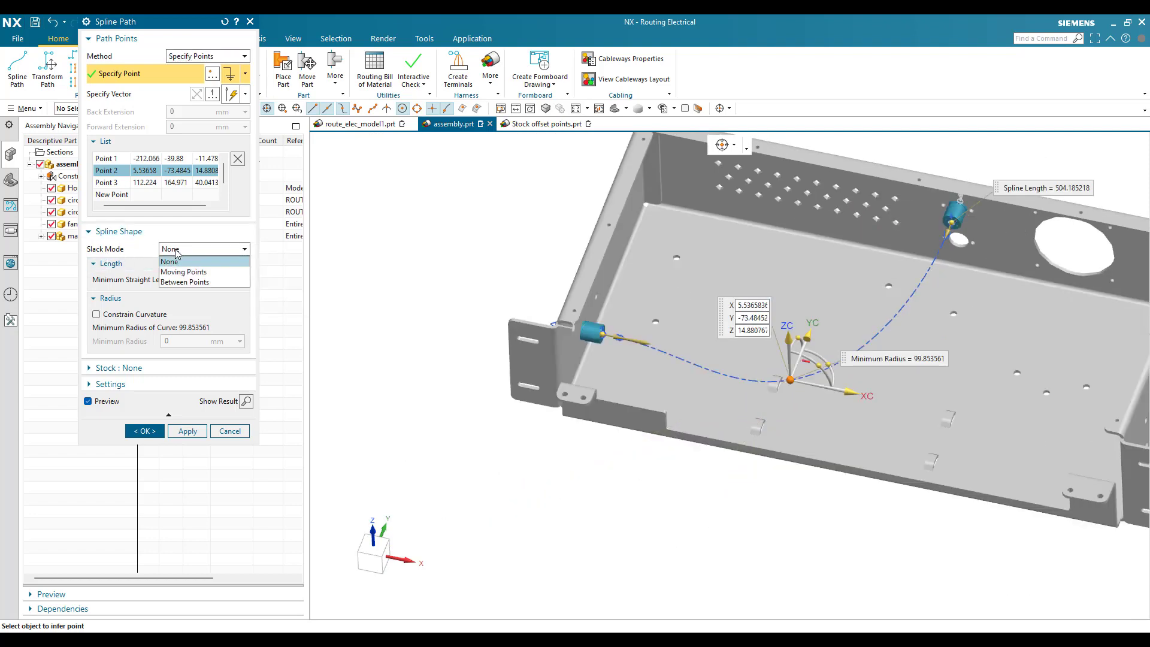
left_click(185, 272)
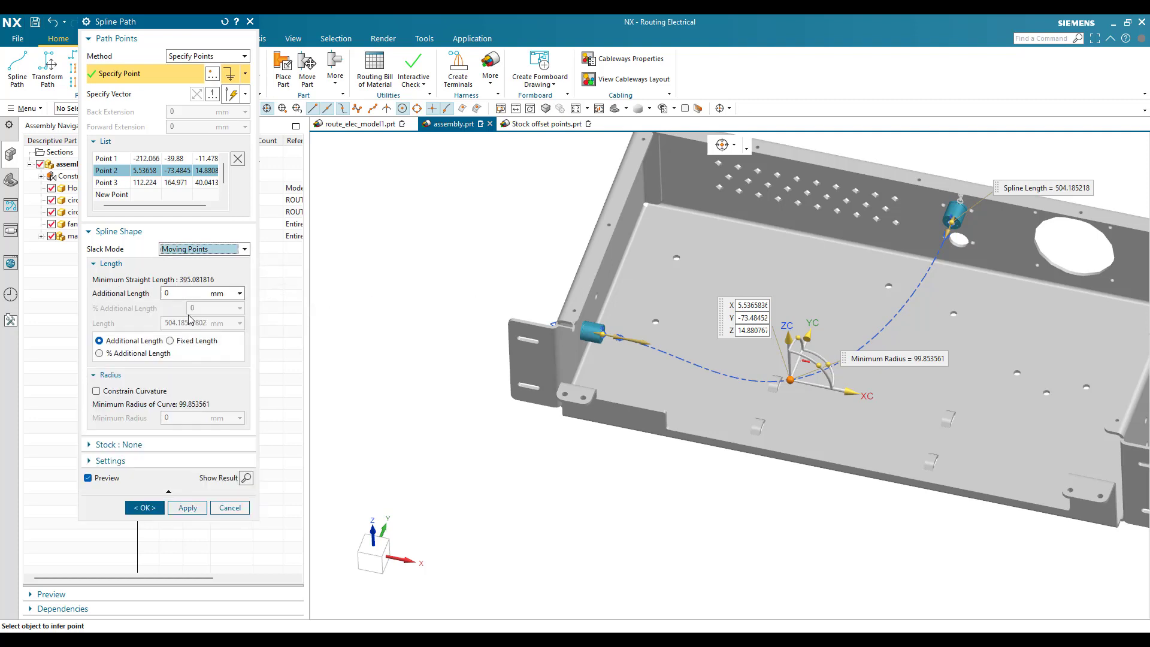
mouse_move(196, 345)
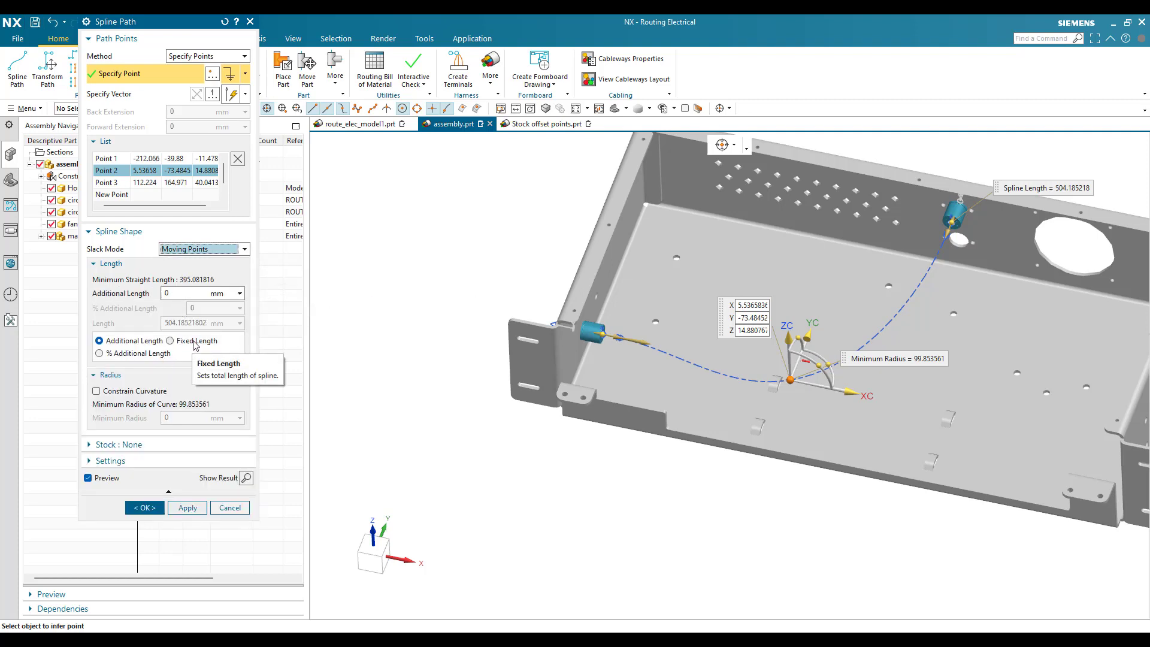
left_click(169, 340)
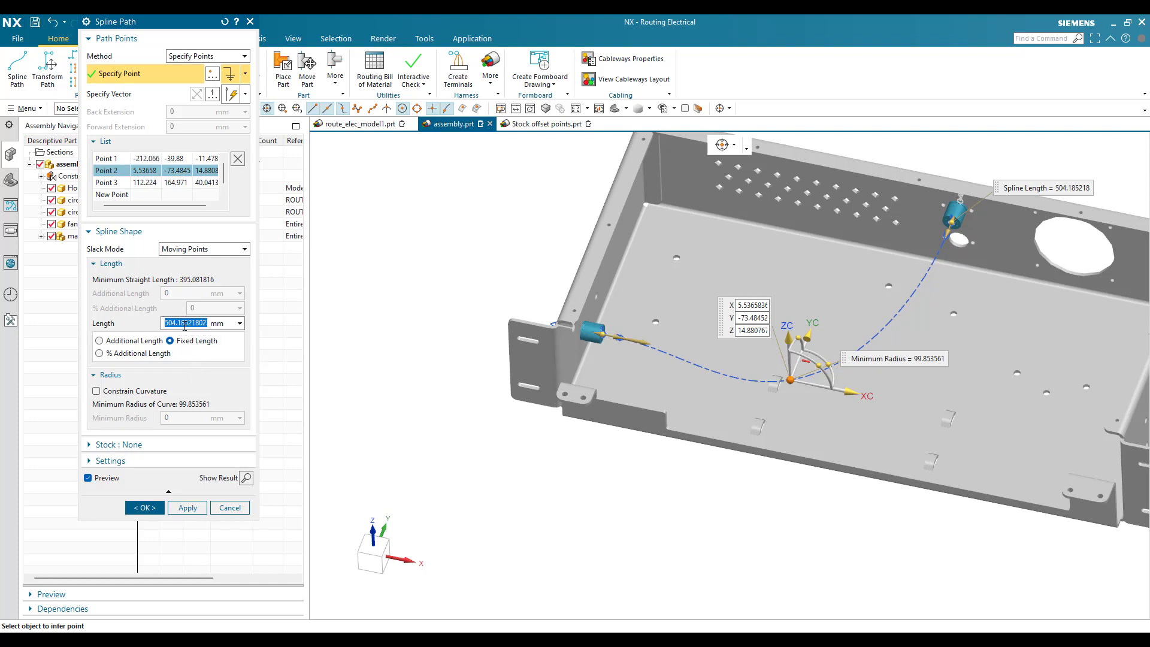
type("5")
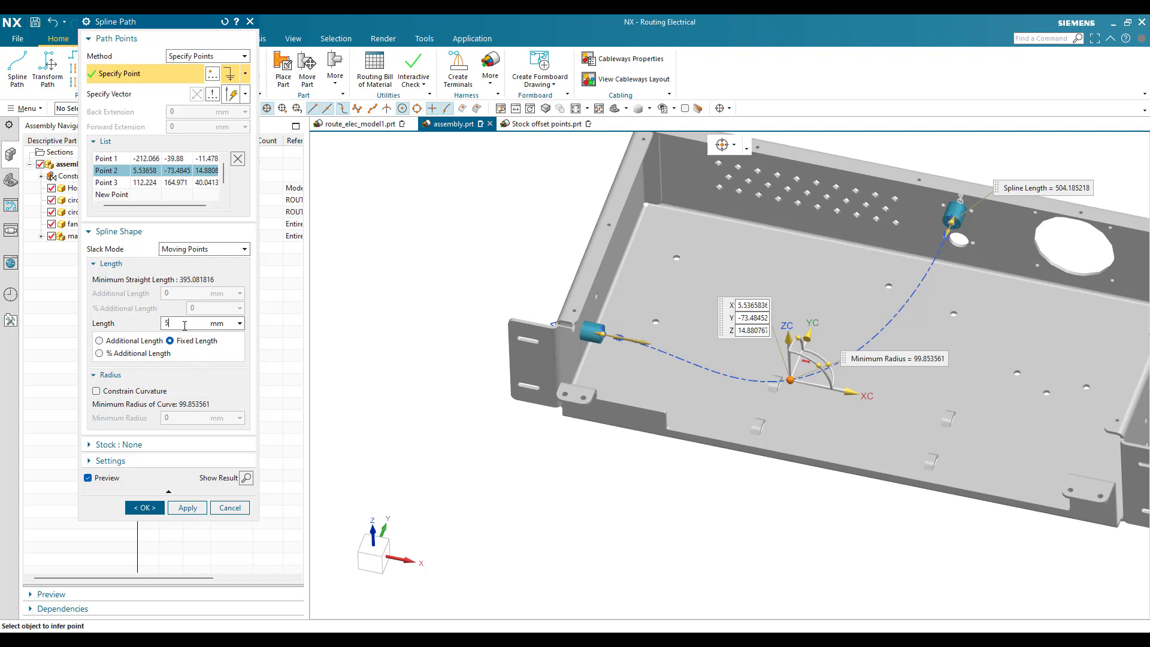
type("00")
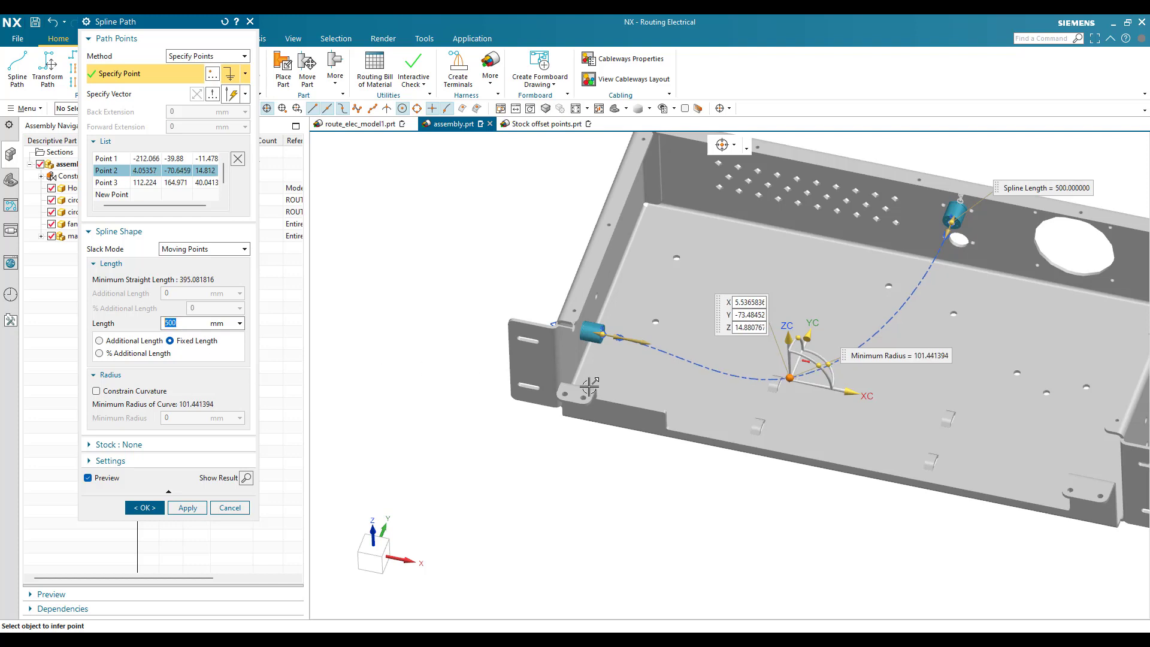
mouse_move(1033, 194)
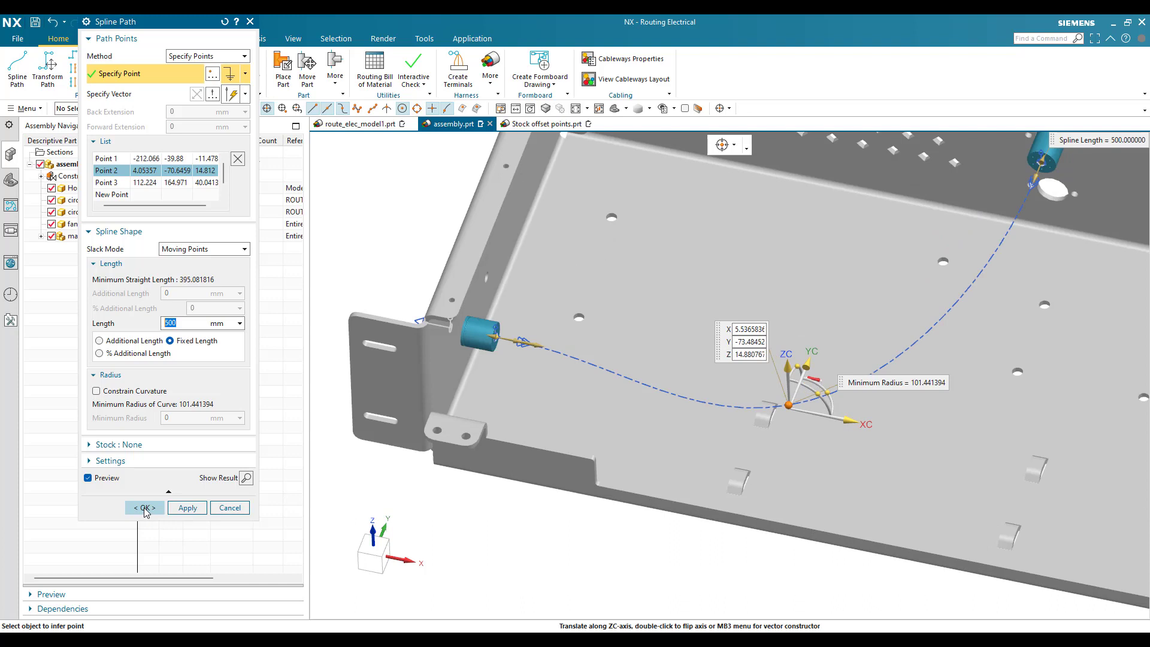
left_click(143, 508)
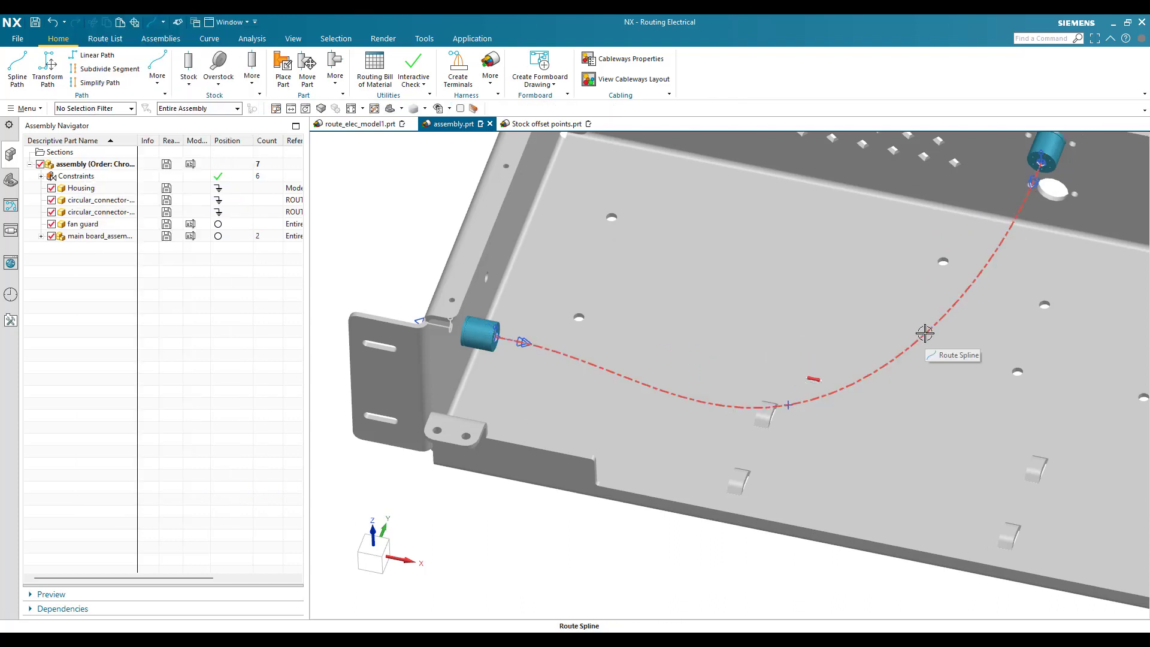
Re-edit the route spline, lift its middle point, and confirm the 500 mm path
left_click(924, 333)
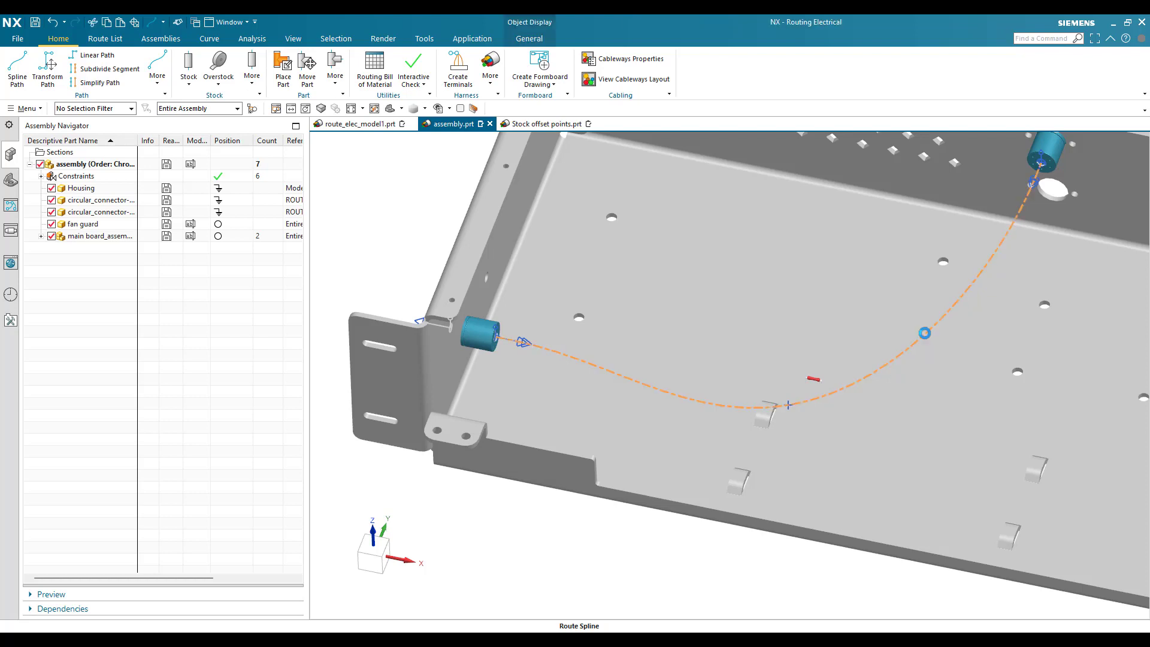
left_click(16, 69)
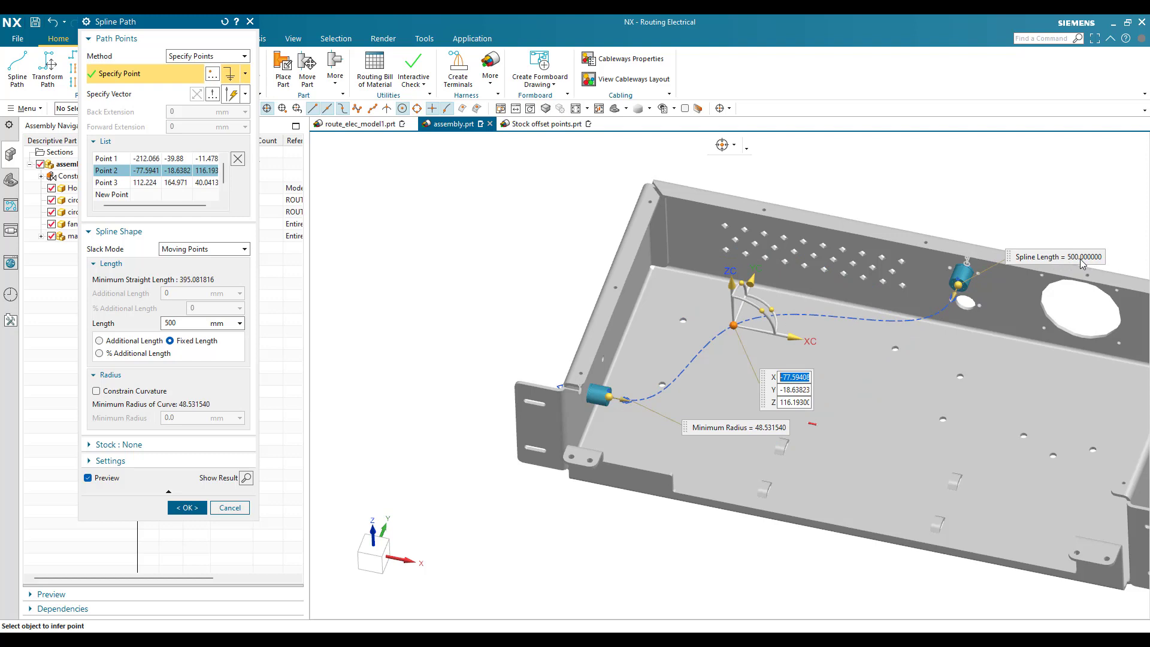
mouse_move(211, 250)
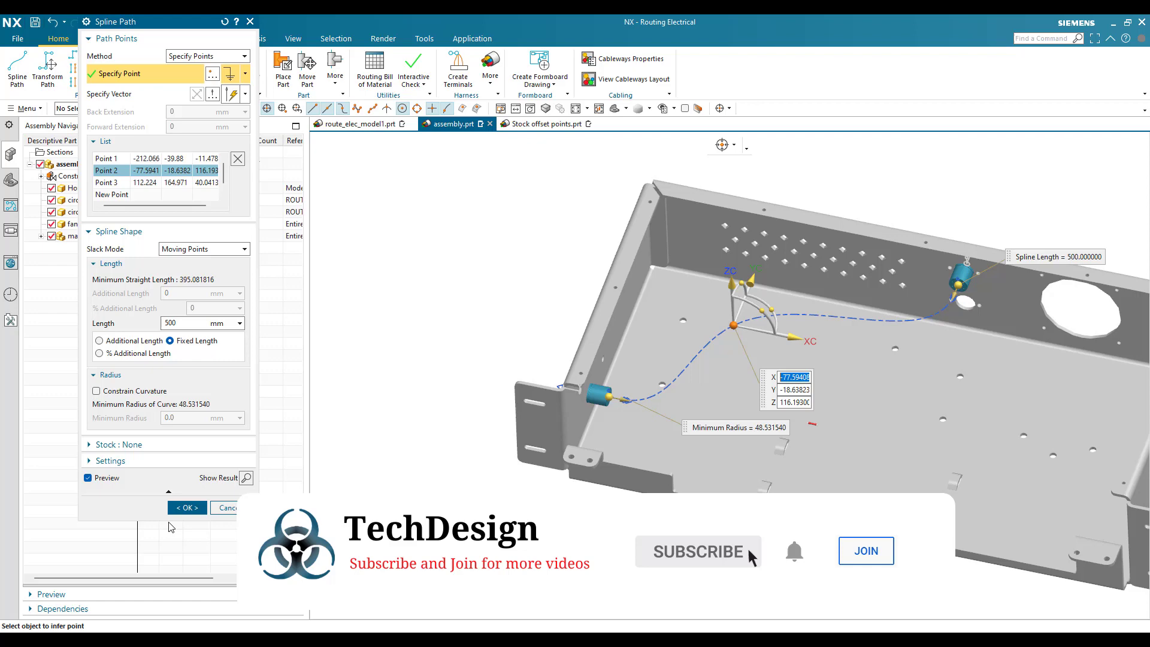
left_click(187, 508)
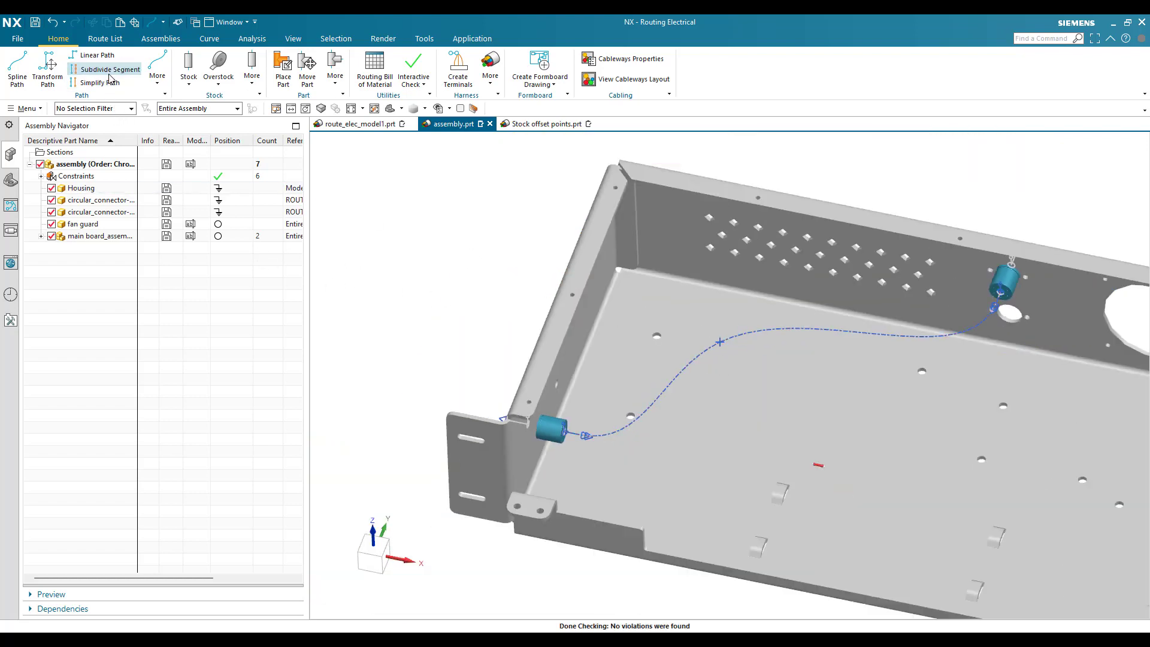
Create a roughly 376 mm branch spline starting from a point on the main route
left_click(109, 70)
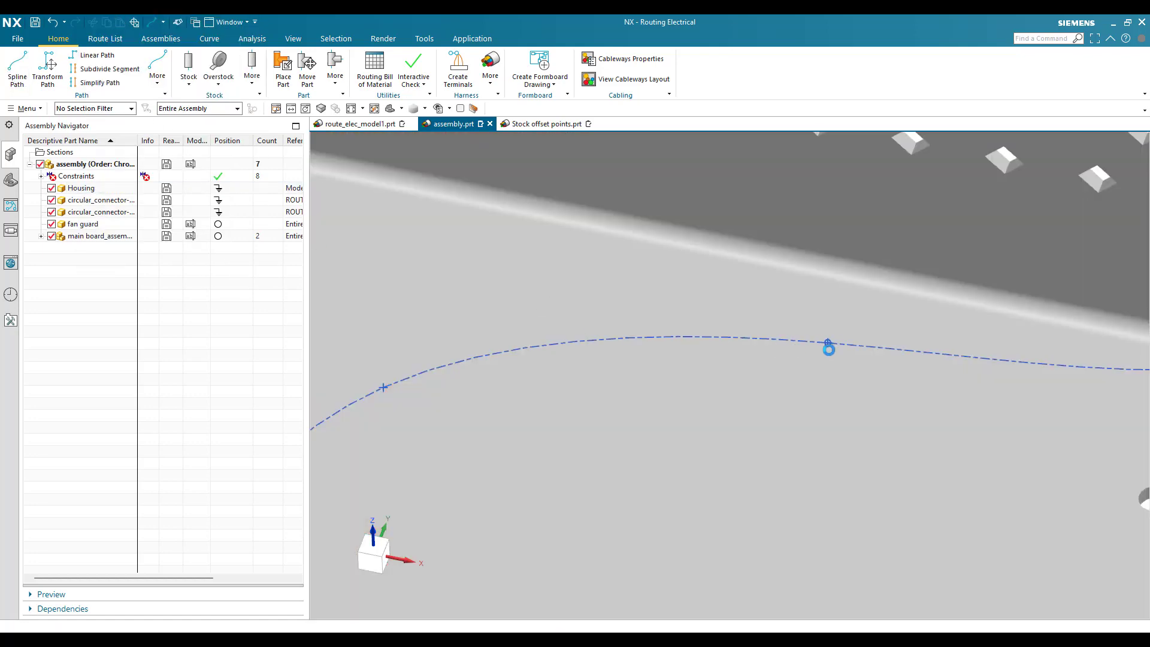
left_click(15, 70)
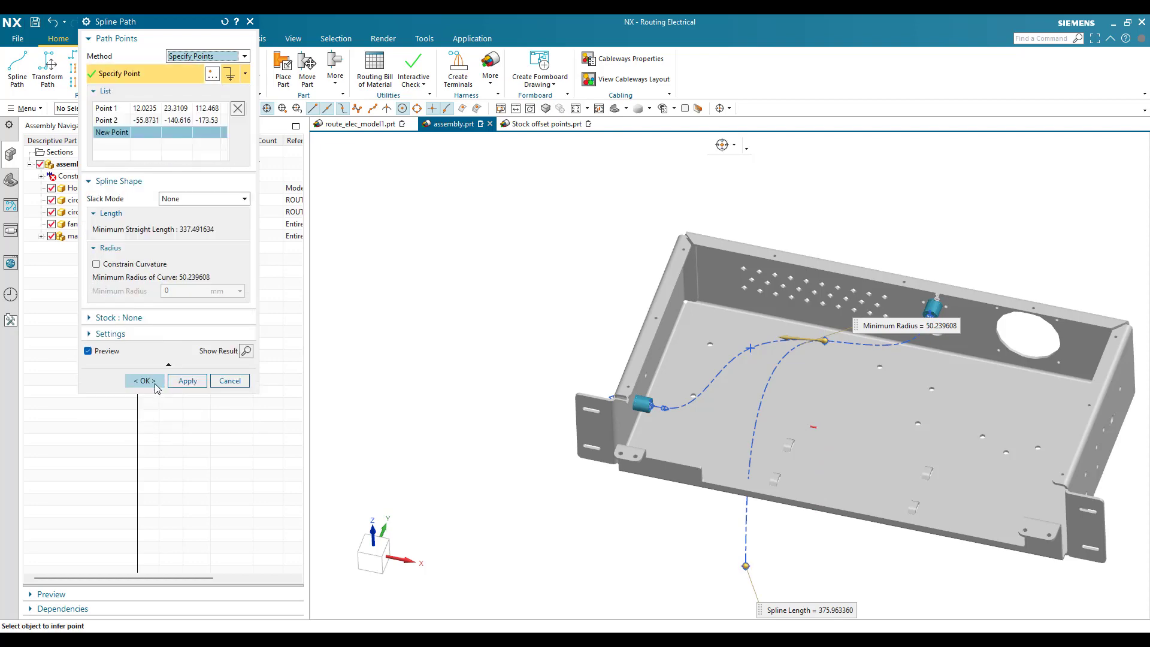
left_click(143, 381)
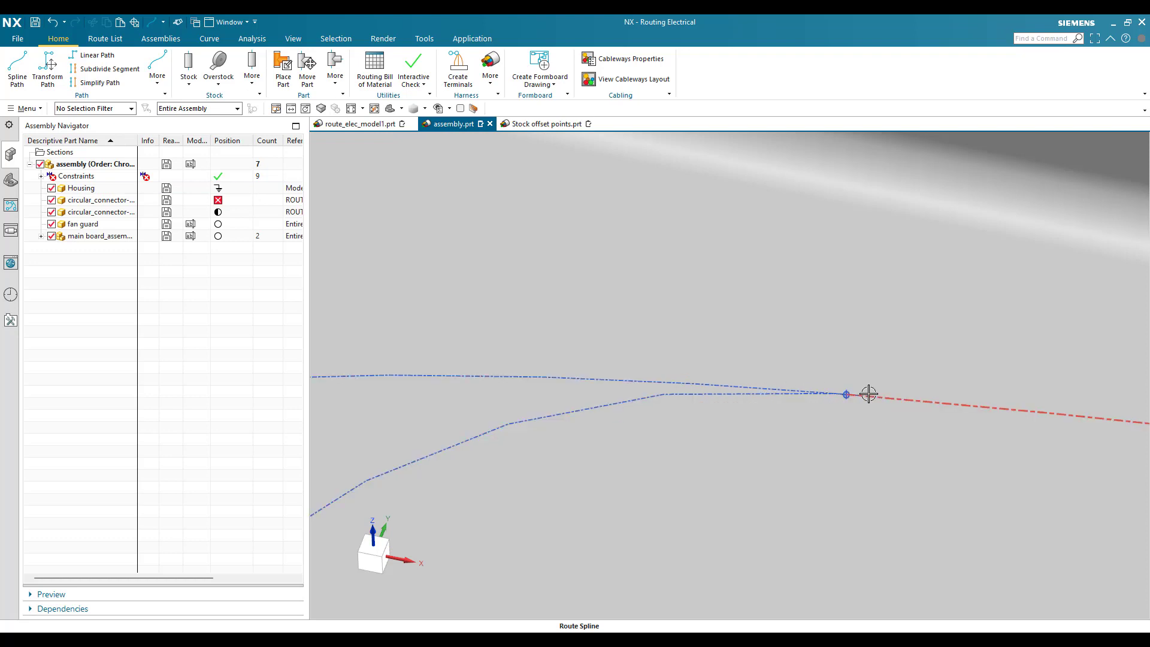
Re-edit the branch spline and give its Point 1 a 0 mm Forward Extension
left_click(518, 414)
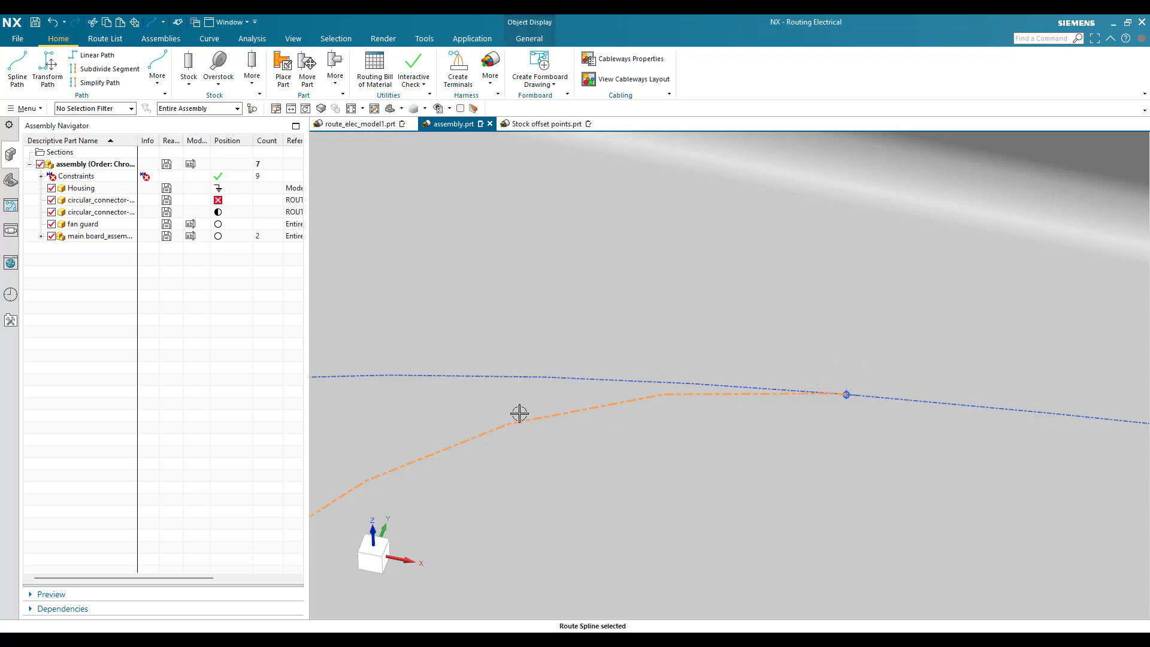
mouse_move(733, 387)
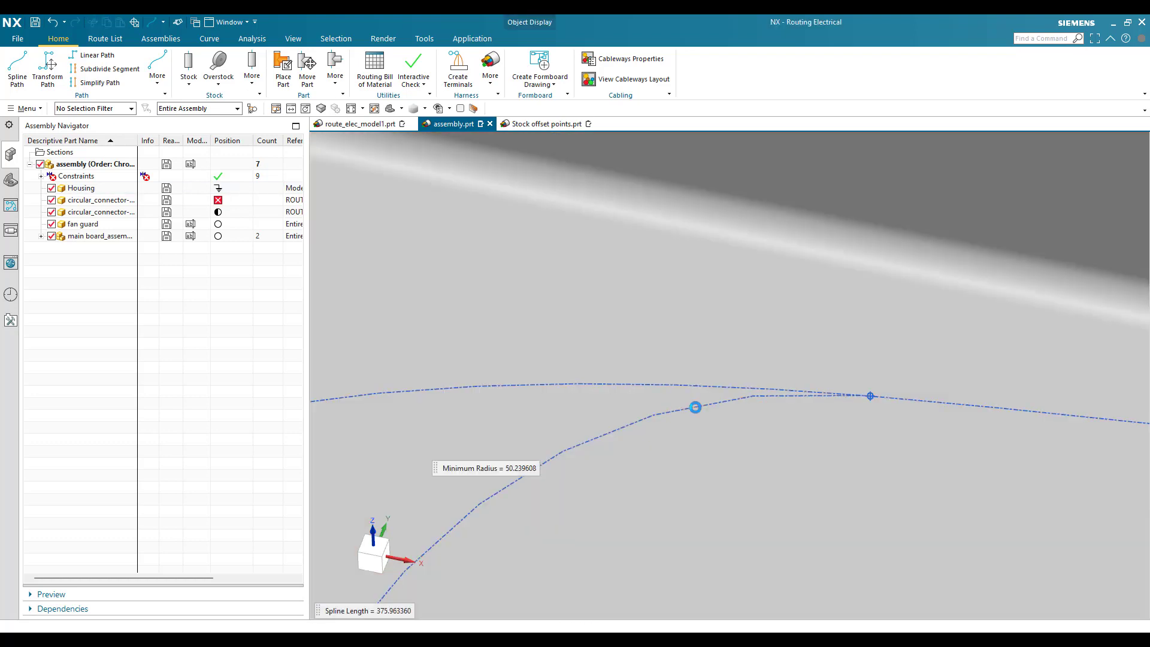
left_click(16, 69)
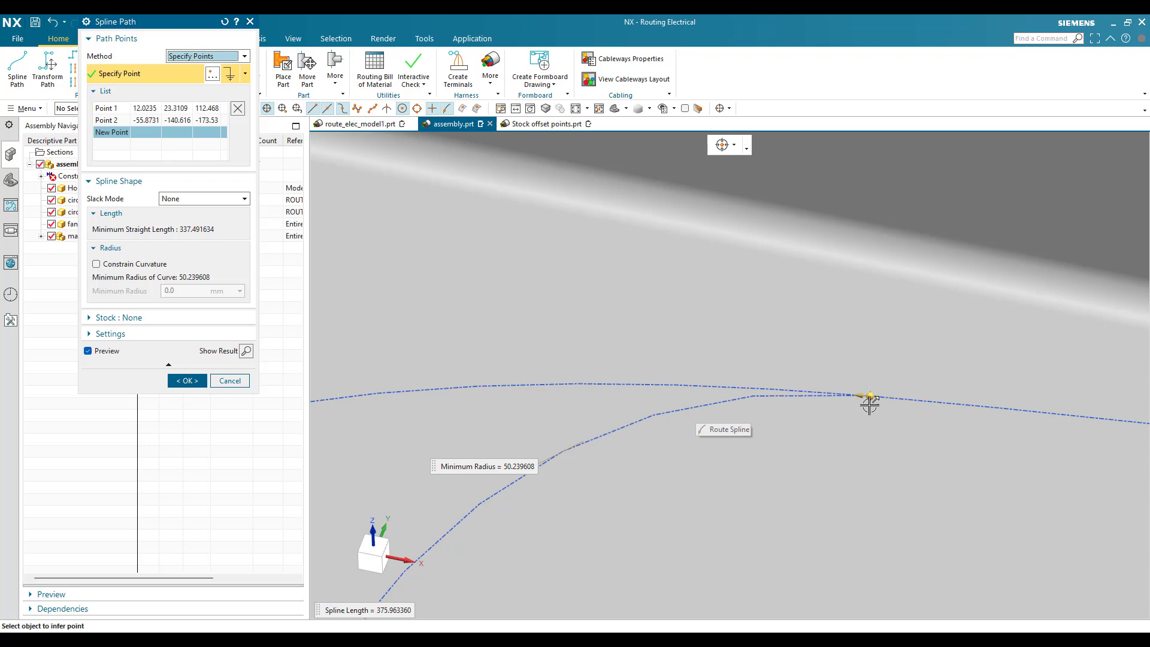
left_click(870, 402)
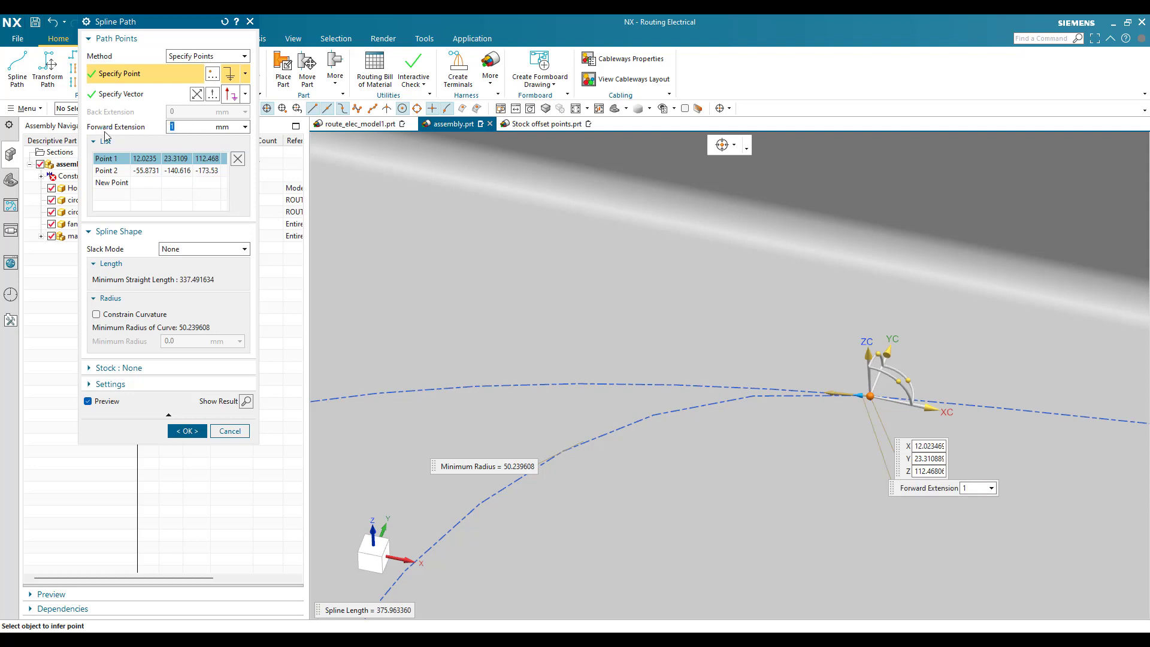
type("0")
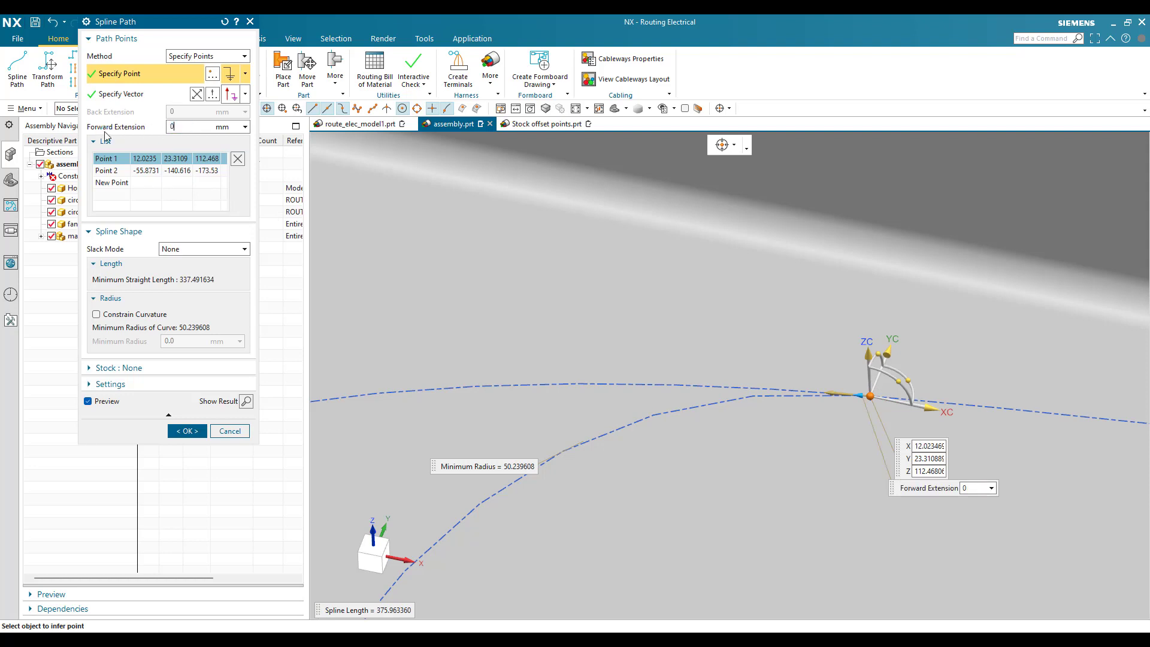